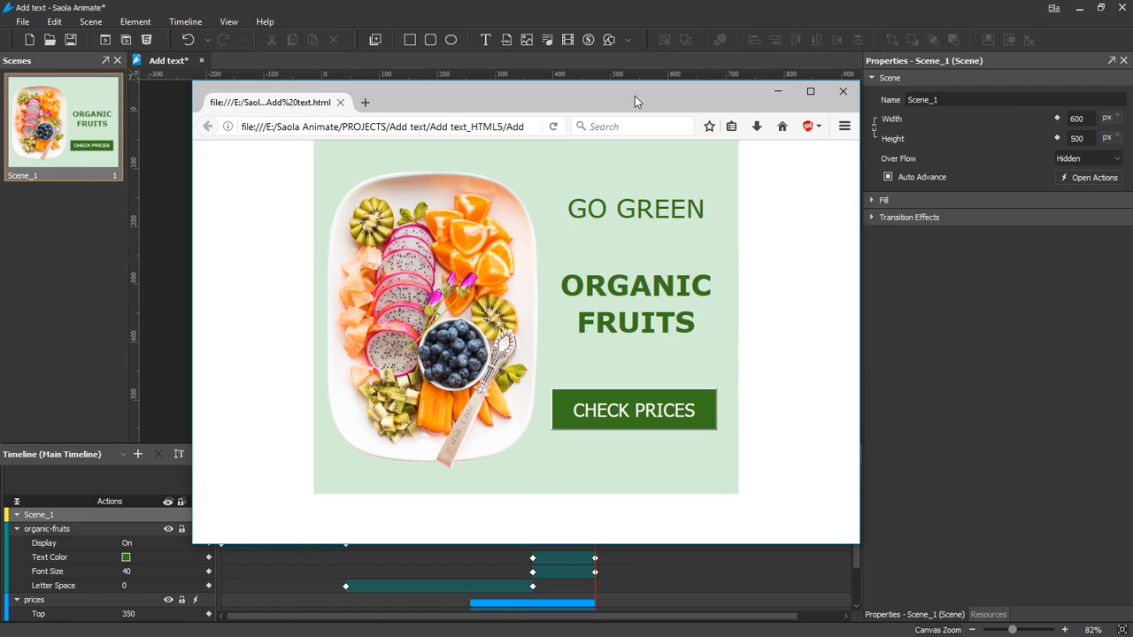
- Close the browser preview of the GO GREEN / ORGANIC FRUITS banner
{"action": "left_click", "coordinate": [842, 91]}
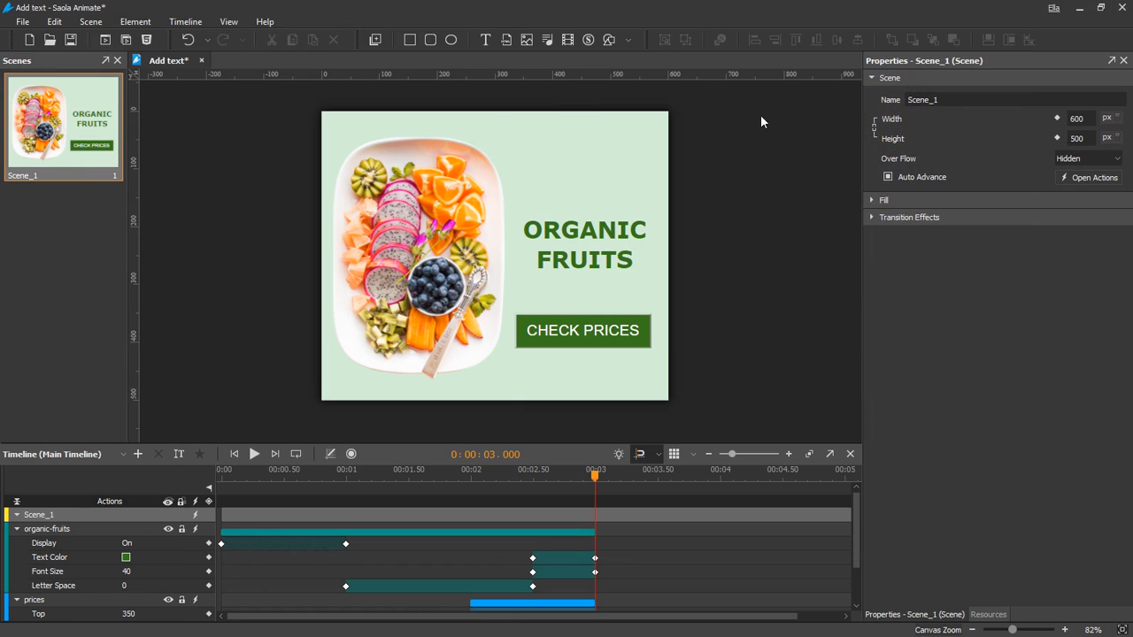
{"action": "mouse_move", "coordinate": [748, 162]}
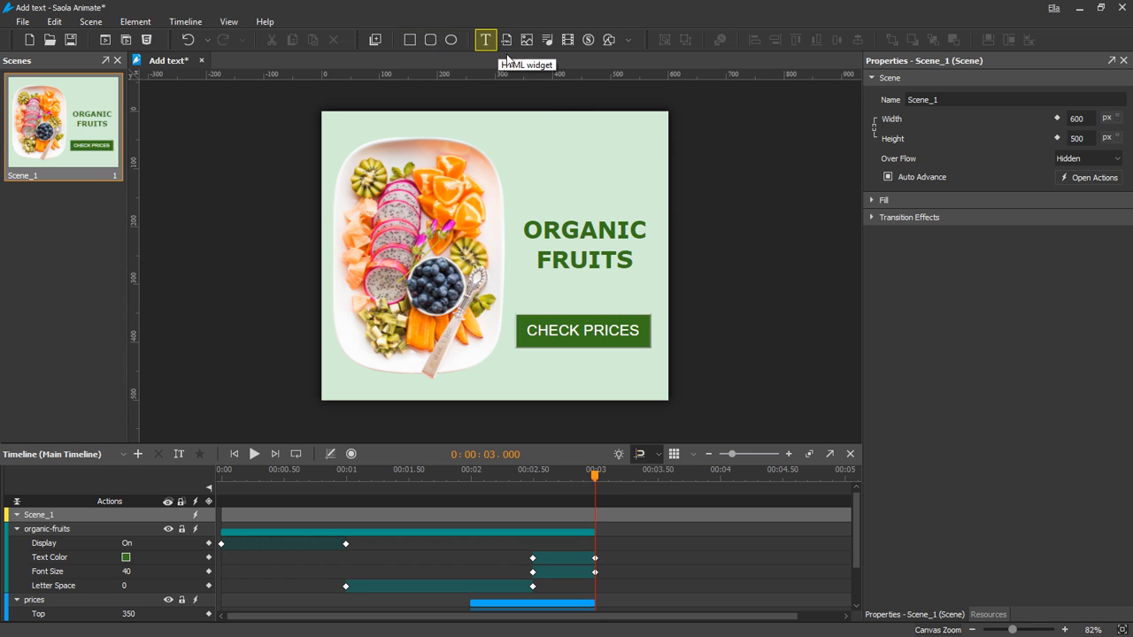
{"action": "mouse_move", "coordinate": [609, 40]}
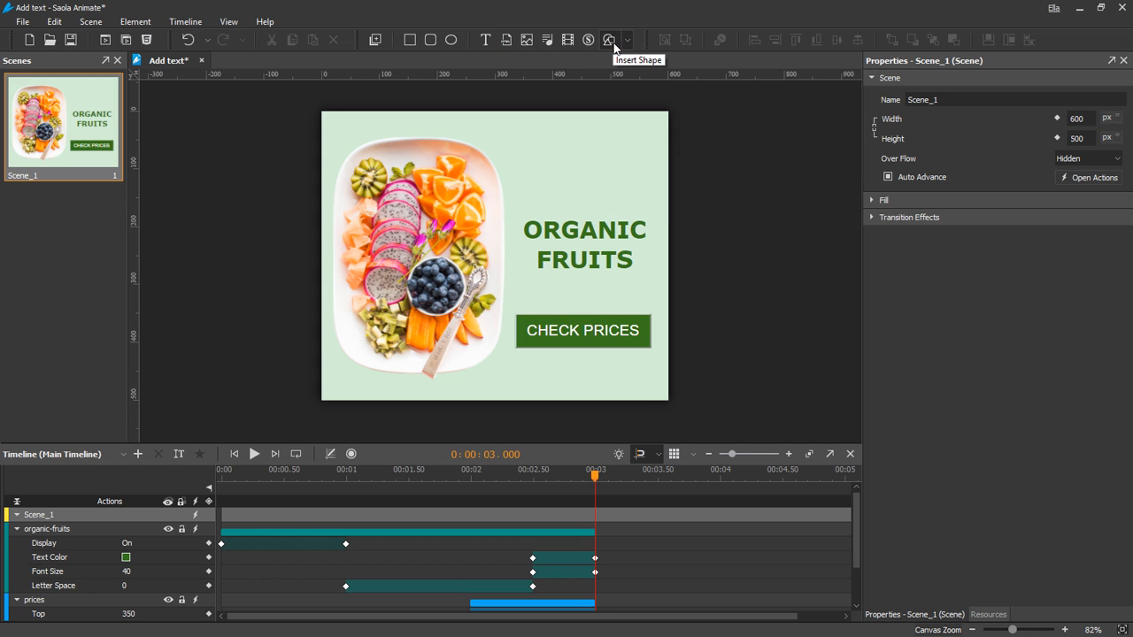
- Browse the Insert Shape gallery and the canvas's Element > Shape options
{"action": "left_click", "coordinate": [609, 40]}
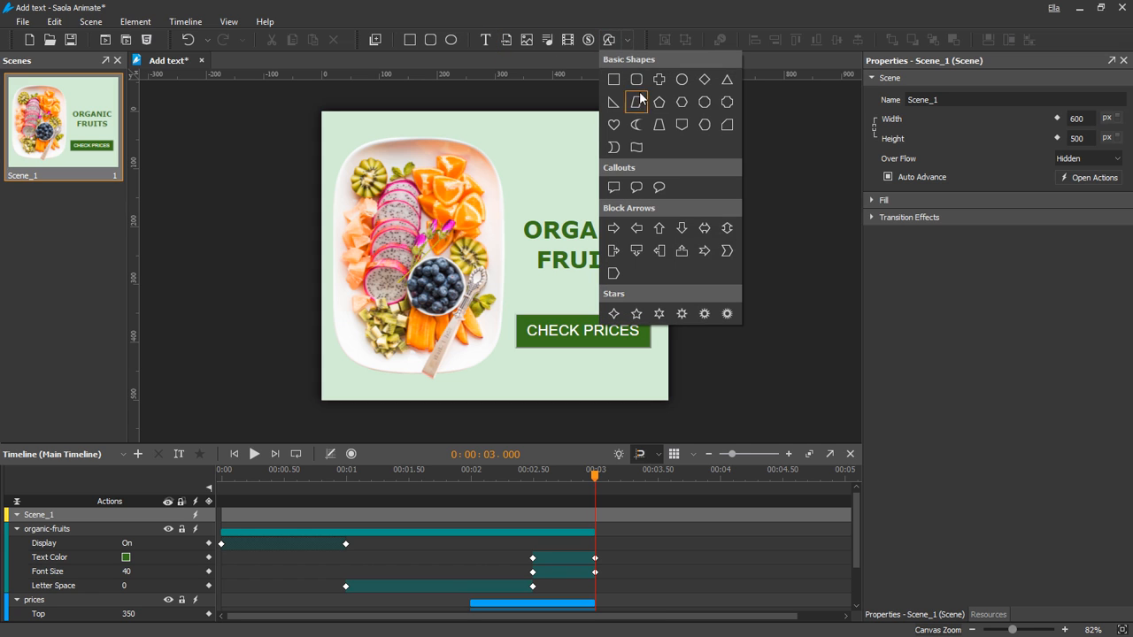
{"action": "mouse_move", "coordinate": [695, 151]}
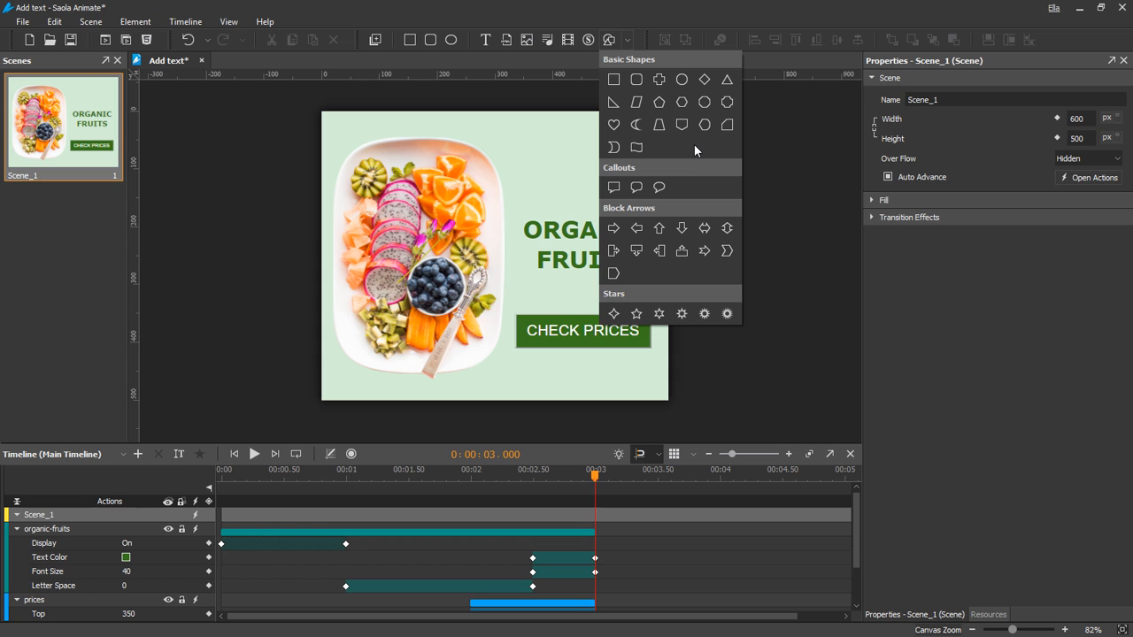
{"action": "right_click", "coordinate": [416, 256]}
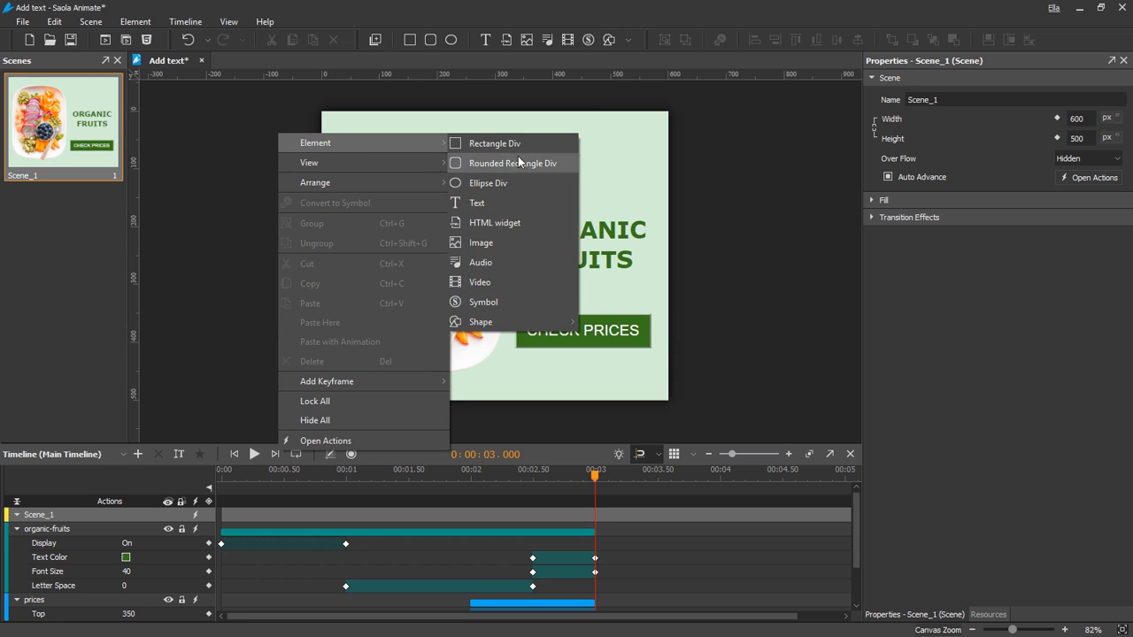
{"action": "mouse_move", "coordinate": [480, 321]}
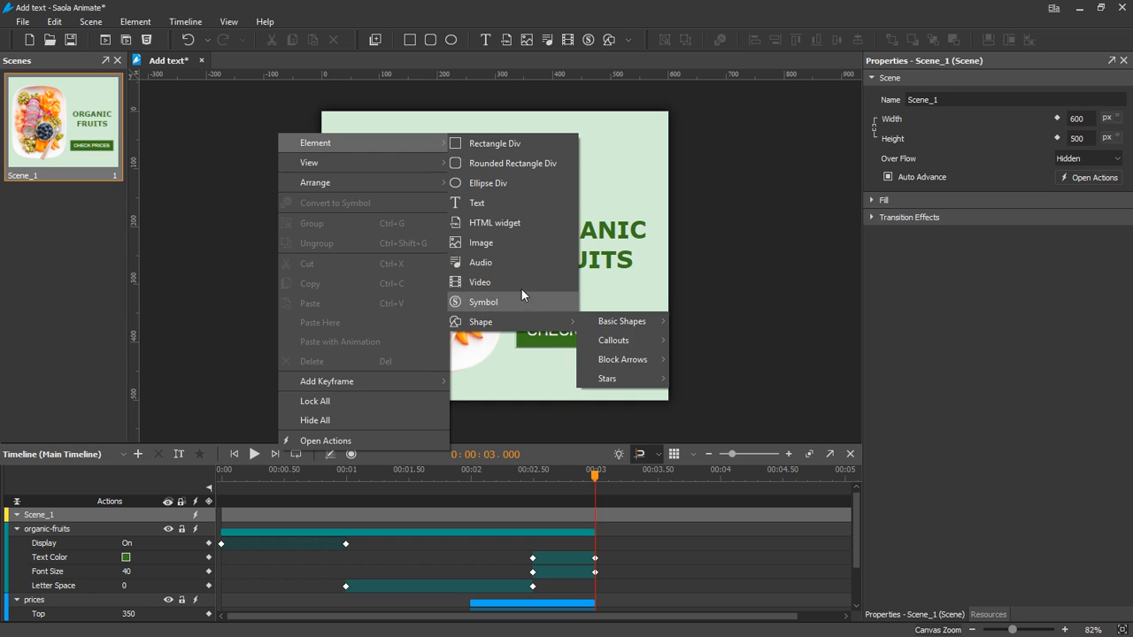
- Insert a text box, move it above ORGANIC FRUITS, and enter Edit Text mode
{"action": "left_click", "coordinate": [476, 202]}
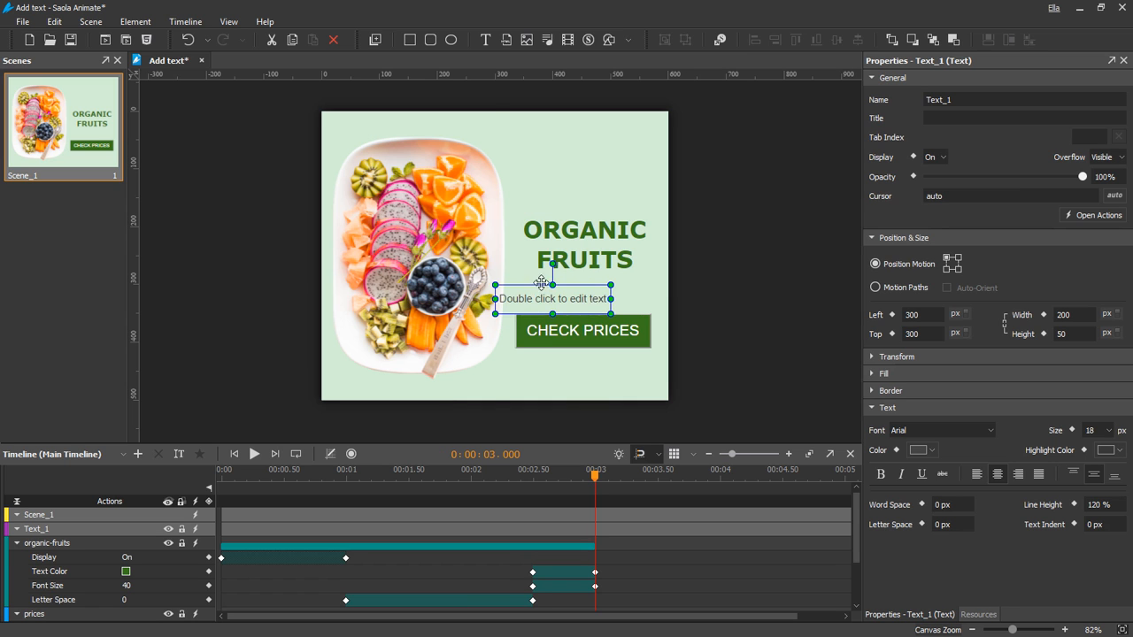
{"action": "left_click_drag", "start_coordinate": [553, 298], "coordinate": [573, 172]}
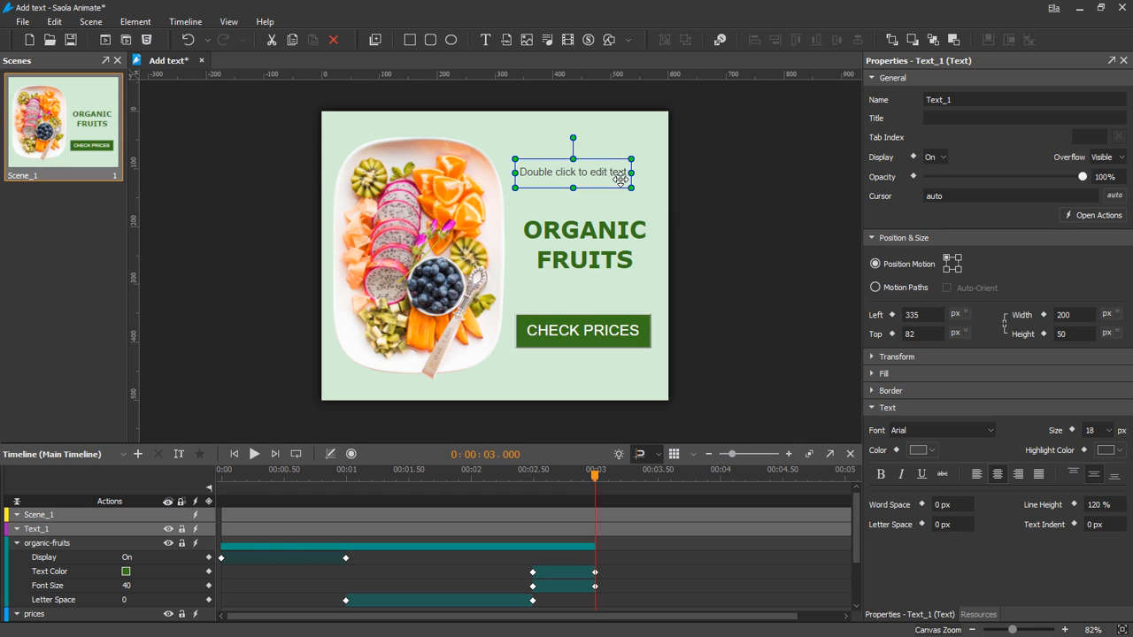
{"action": "right_click", "coordinate": [573, 172]}
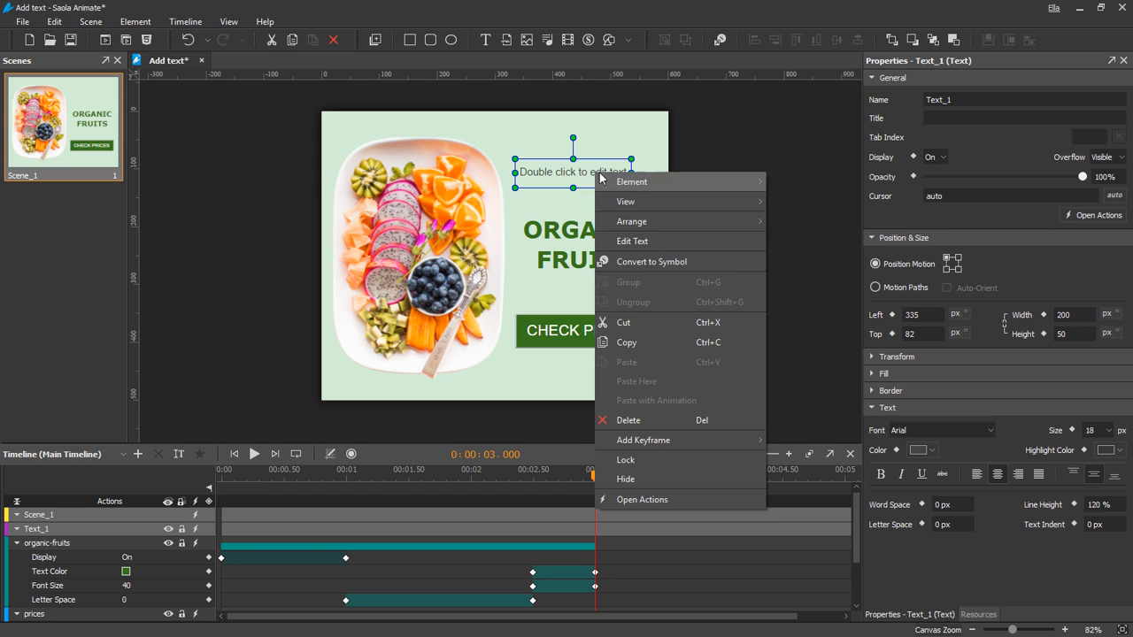
{"action": "mouse_move", "coordinate": [673, 241]}
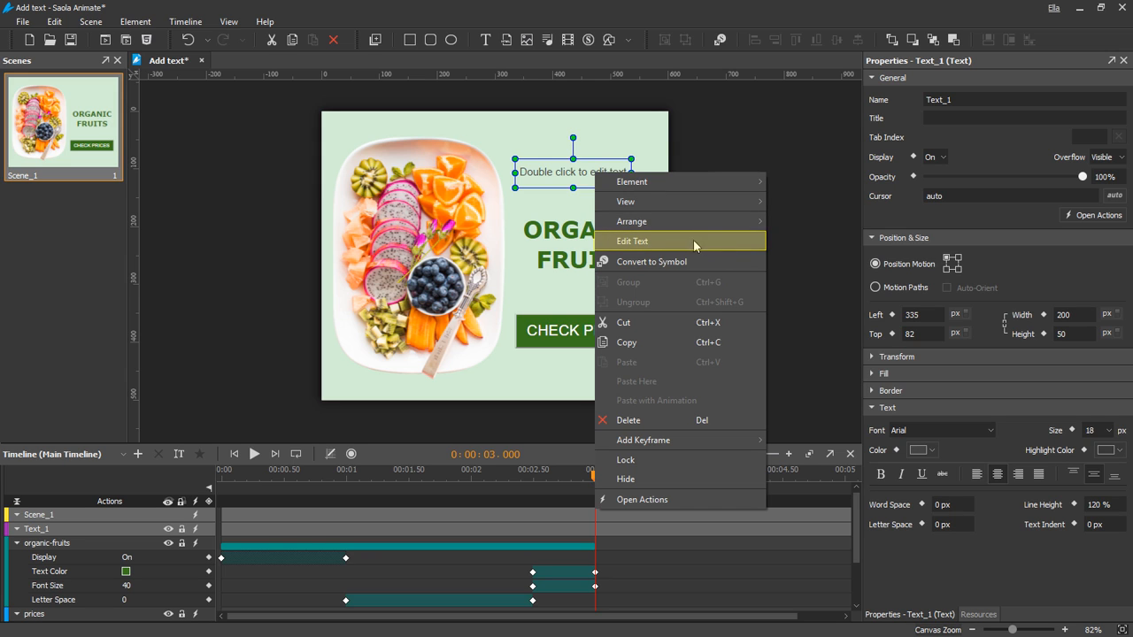
{"action": "left_click", "coordinate": [632, 240]}
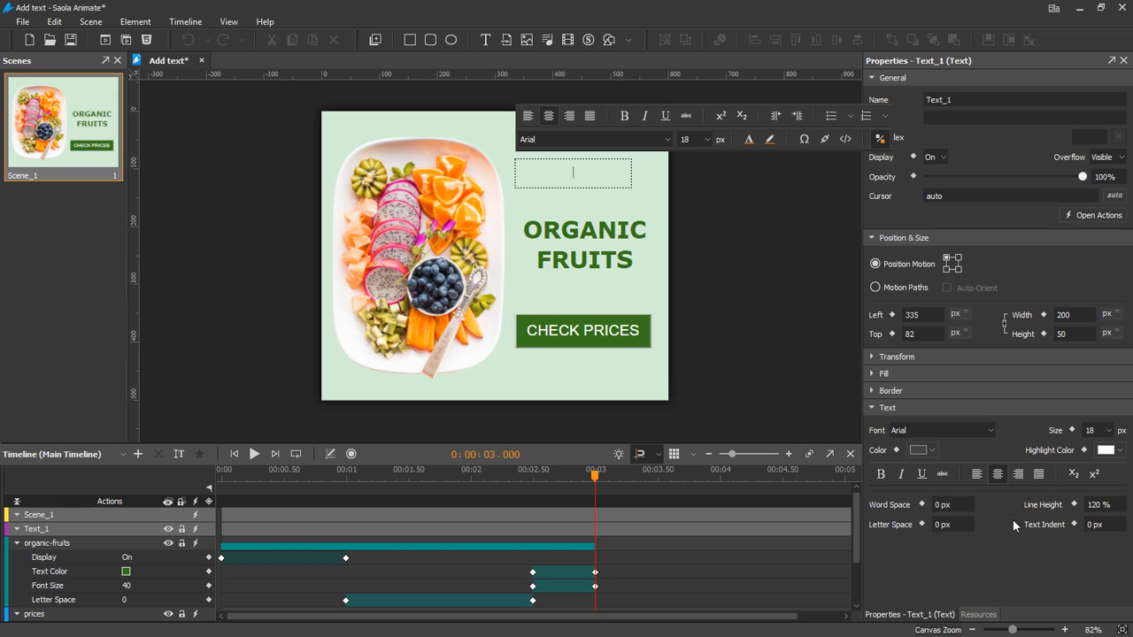
- Type GO GREEN in Verdana, size 36, green, and stop editing
{"action": "type", "text": "GO GREEN"}
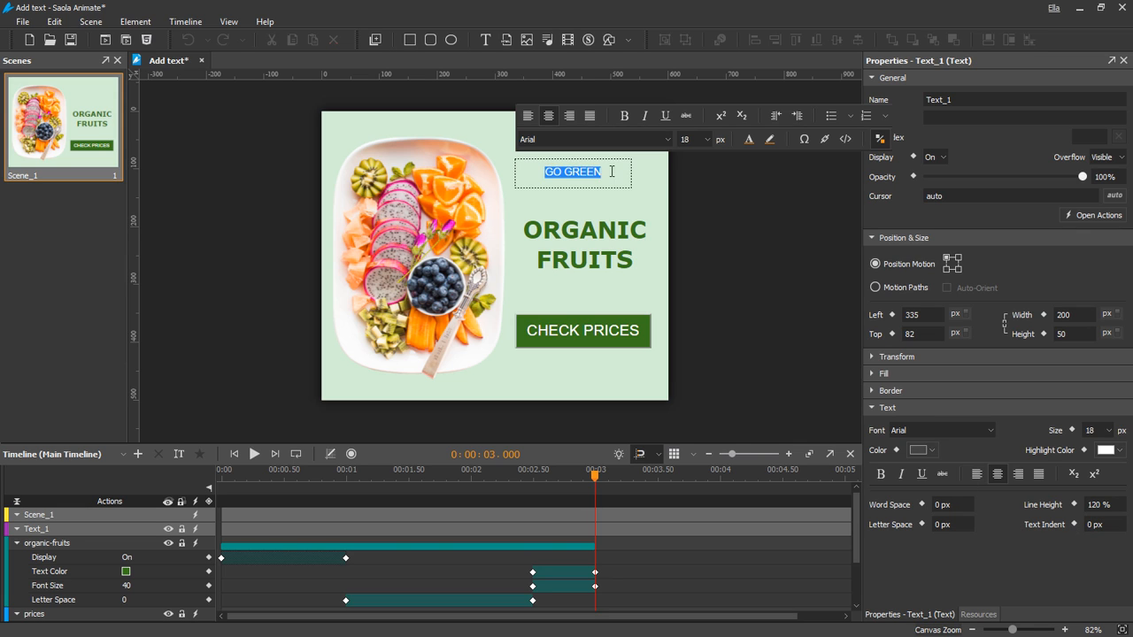
{"action": "left_click", "coordinate": [706, 139]}
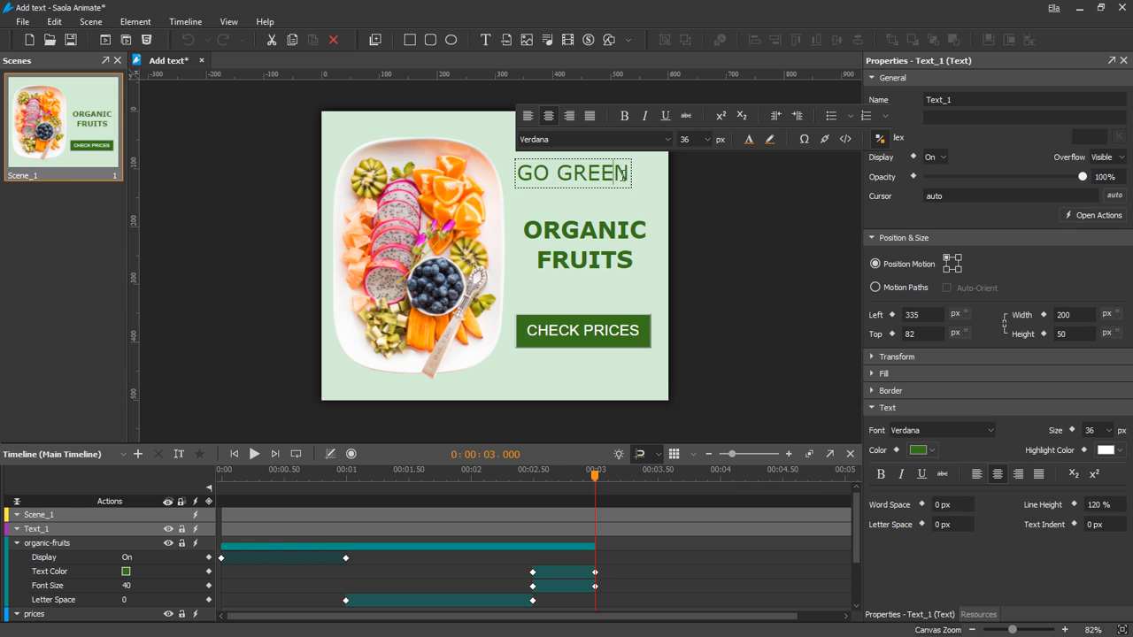
{"action": "right_click", "coordinate": [584, 186]}
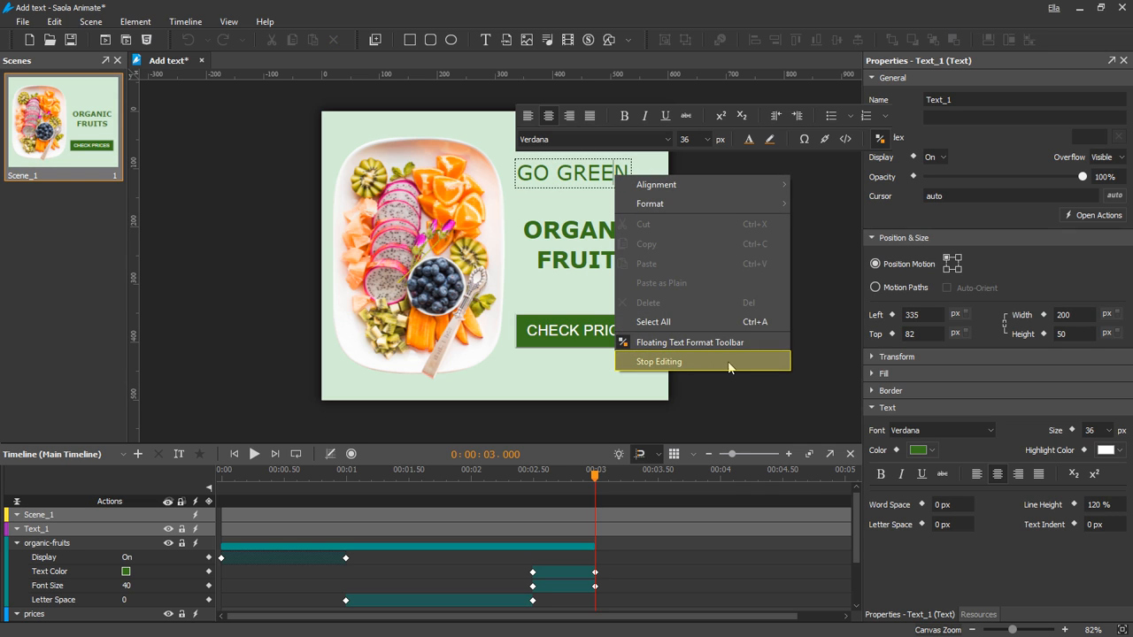
{"action": "mouse_move", "coordinate": [817, 302]}
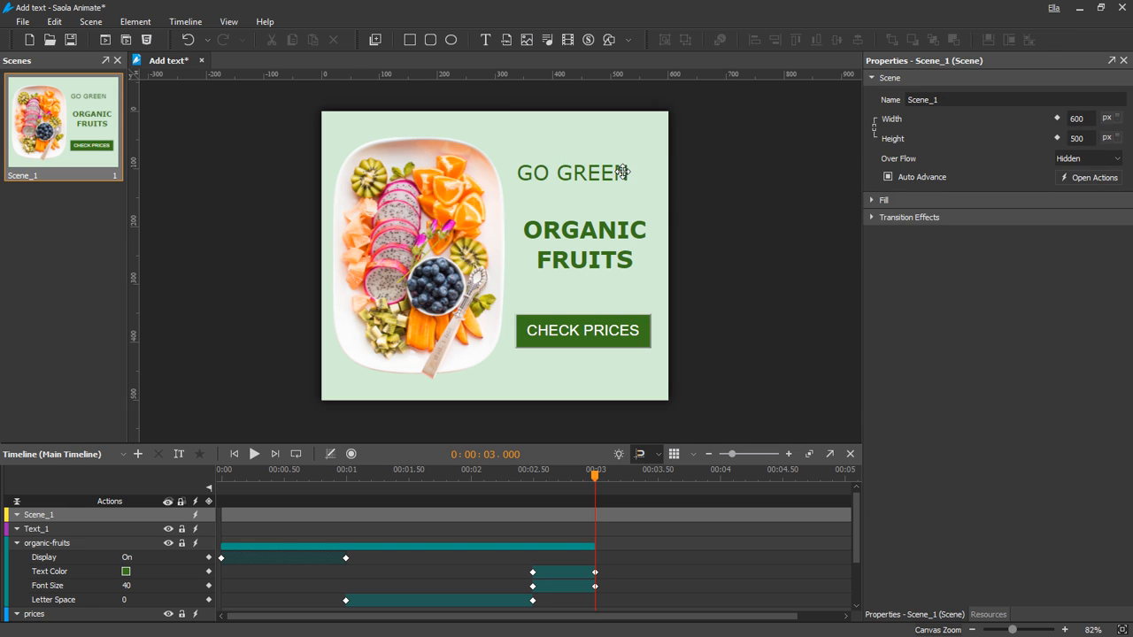
- Resize the GO GREEN box to fit its text and centre it above ORGANIC FRUITS
{"action": "left_click", "coordinate": [588, 172]}
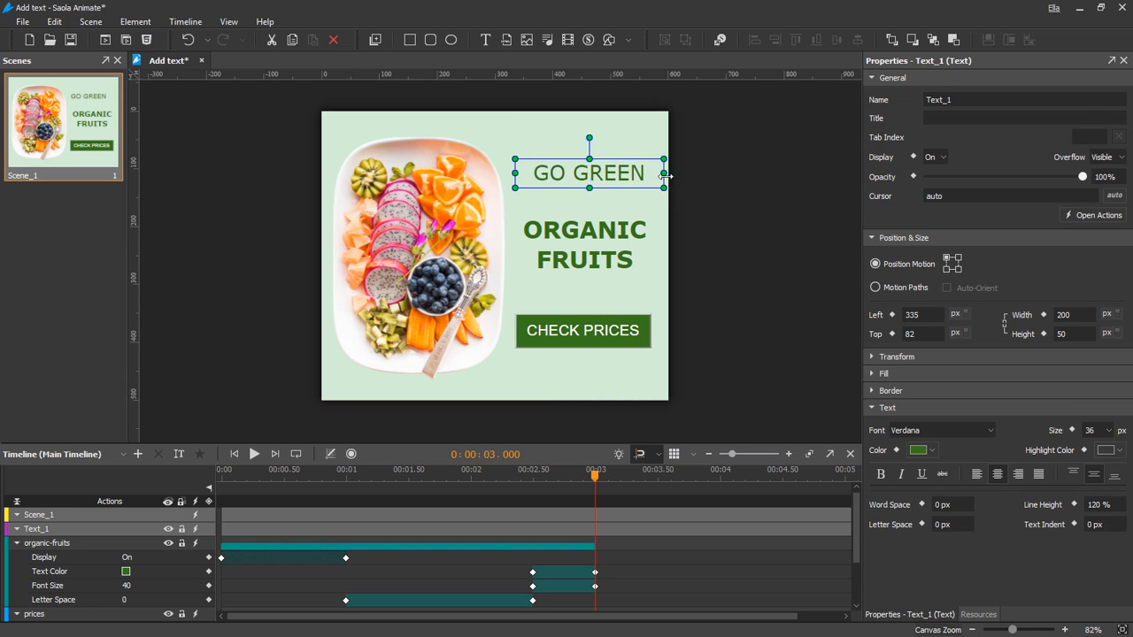
{"action": "left_click_drag", "start_coordinate": [663, 173], "coordinate": [645, 173]}
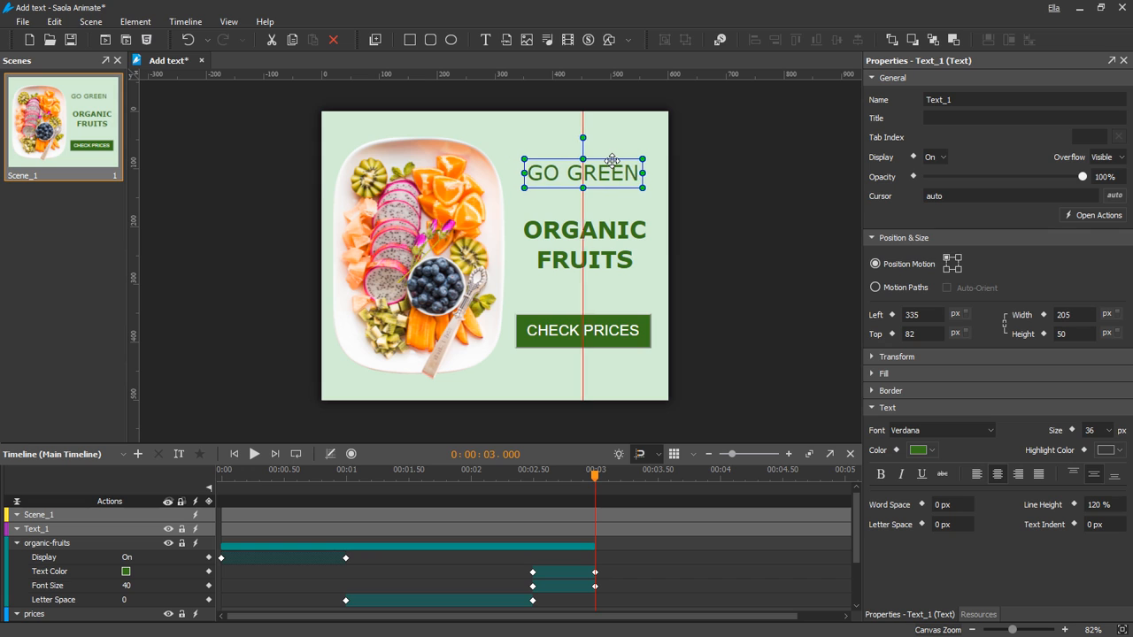
{"action": "left_click_drag", "start_coordinate": [583, 172], "coordinate": [598, 172]}
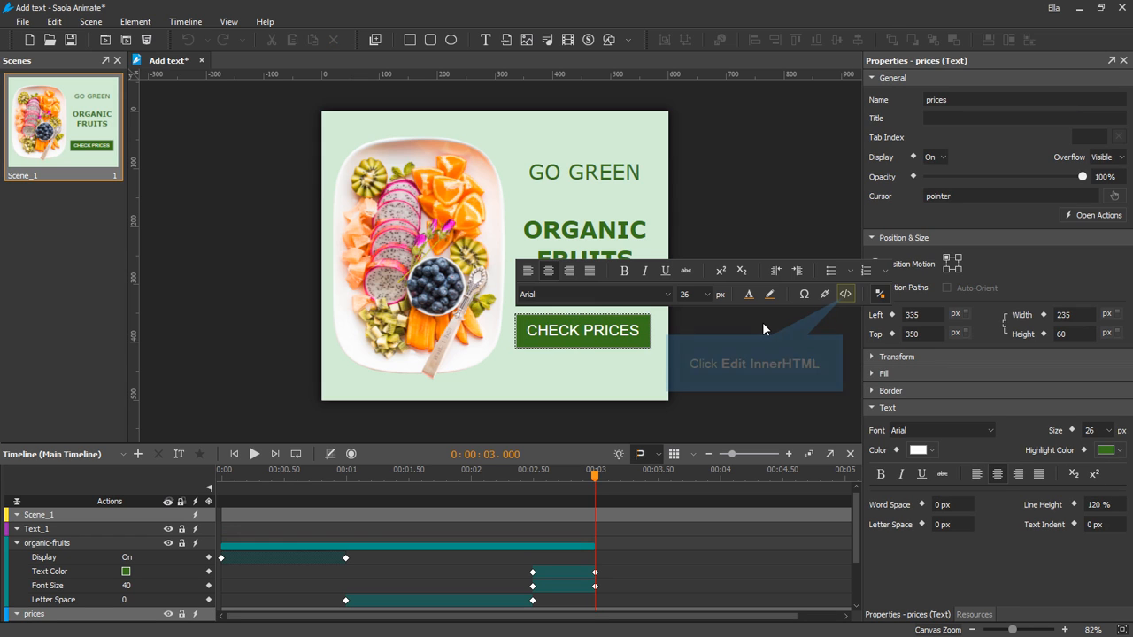
{"action": "mouse_move", "coordinate": [845, 294]}
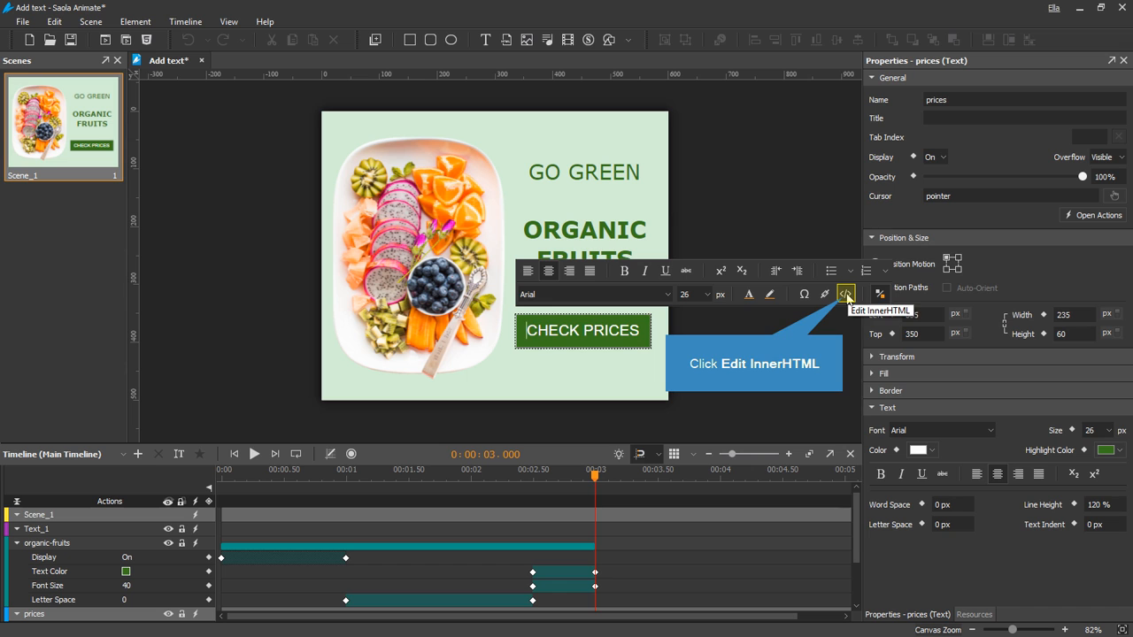
- Lower the font-size value in the CHECK PRICES button's inner HTML style
{"action": "left_click", "coordinate": [845, 293]}
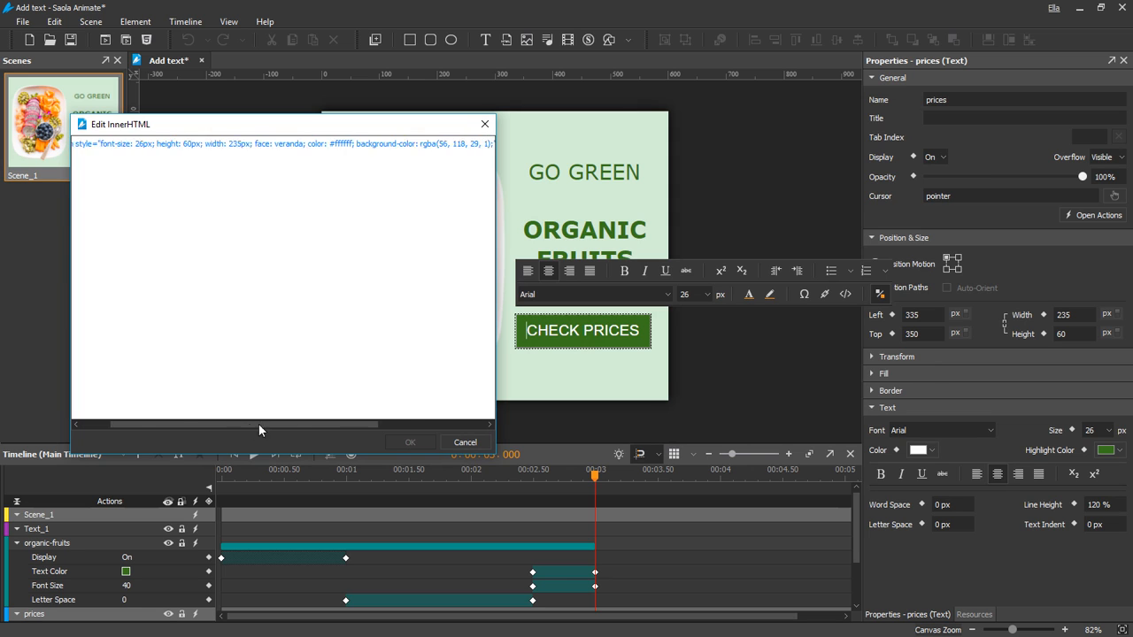
{"action": "scroll", "scroll_direction": "left", "scroll_amount": 3}
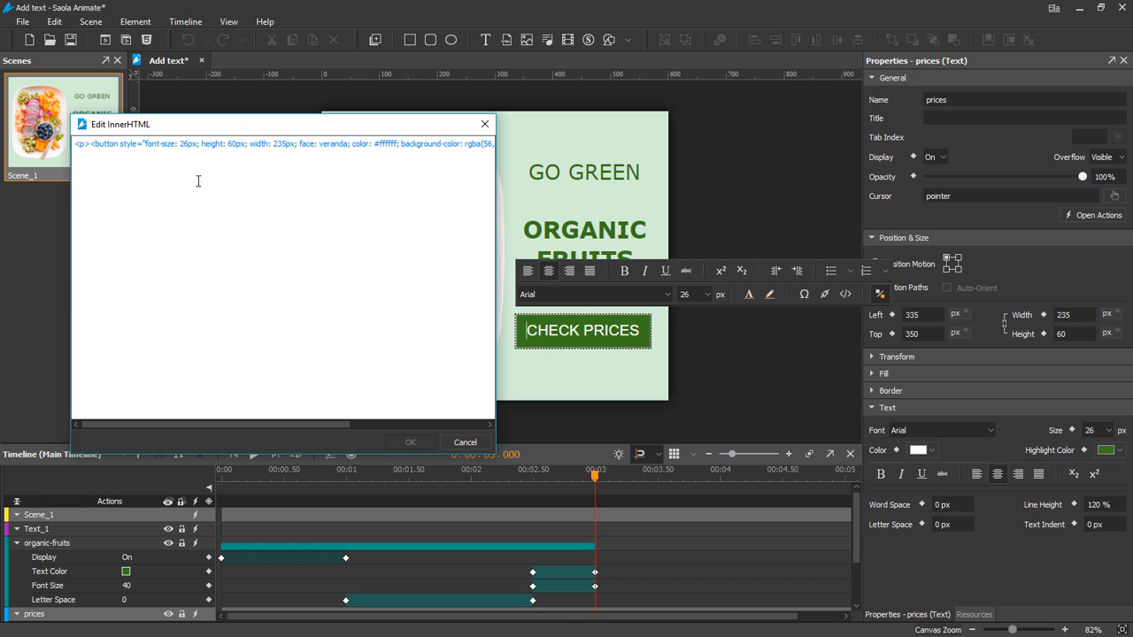
{"action": "mouse_move", "coordinate": [189, 145]}
{"action": "type", "text": "1"}
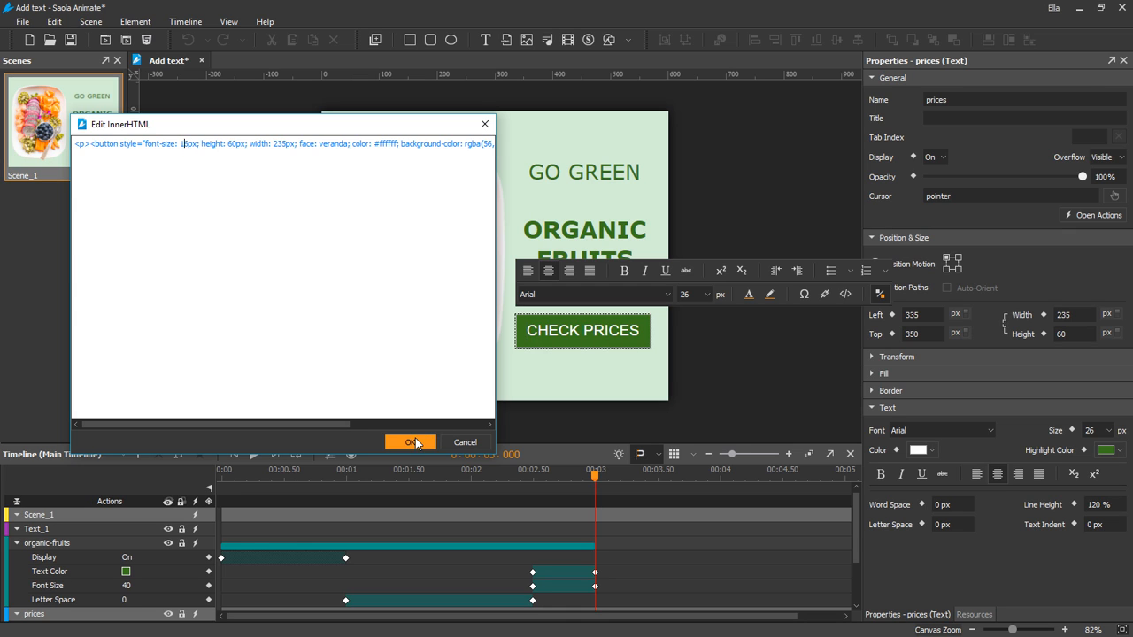
{"action": "left_click", "coordinate": [410, 442]}
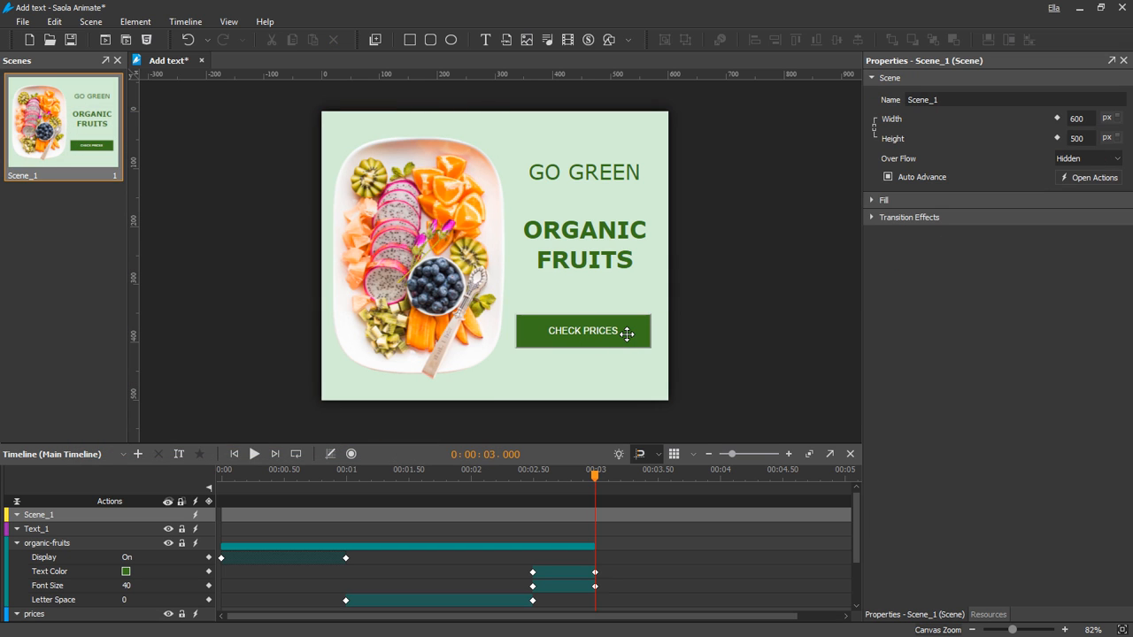
{"action": "left_click", "coordinate": [584, 244]}
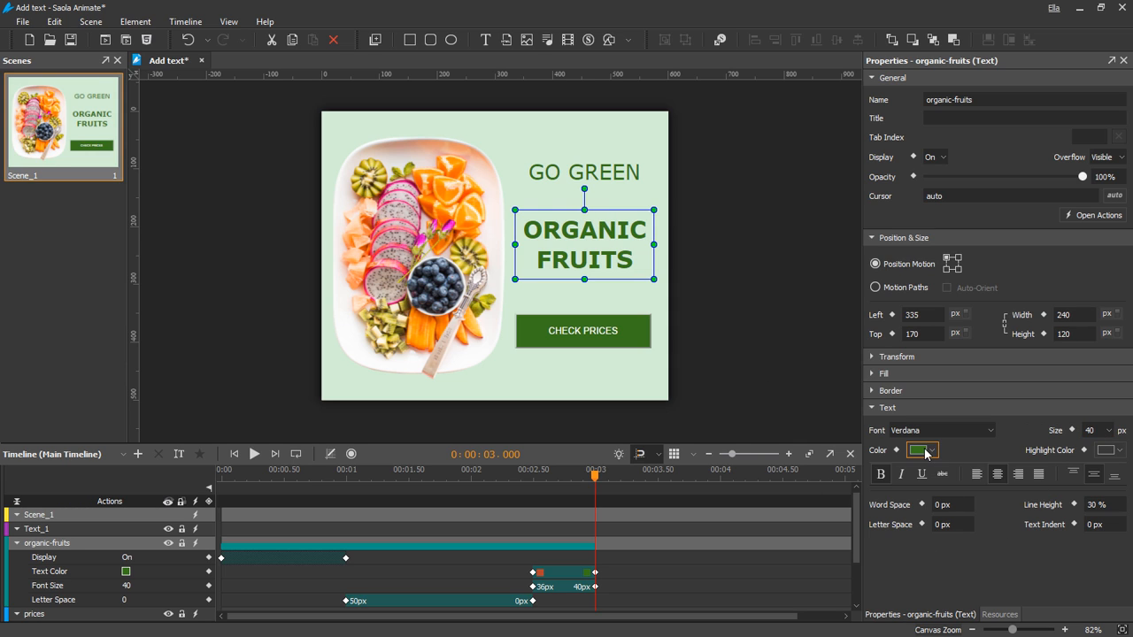
{"action": "left_click", "coordinate": [920, 450]}
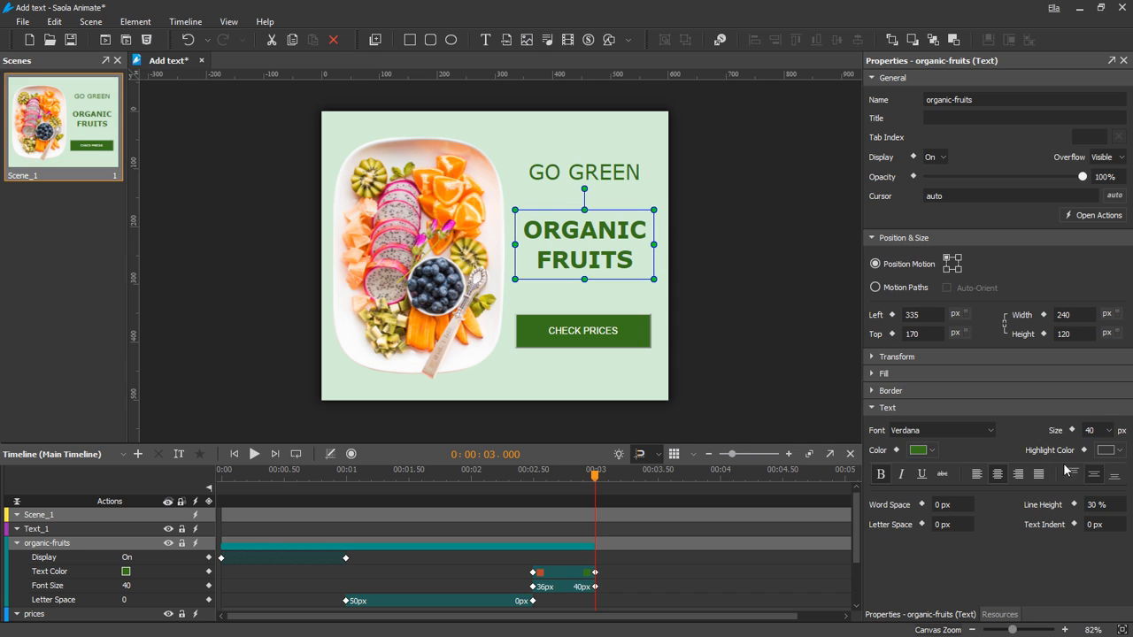
{"action": "left_click", "coordinate": [951, 523]}
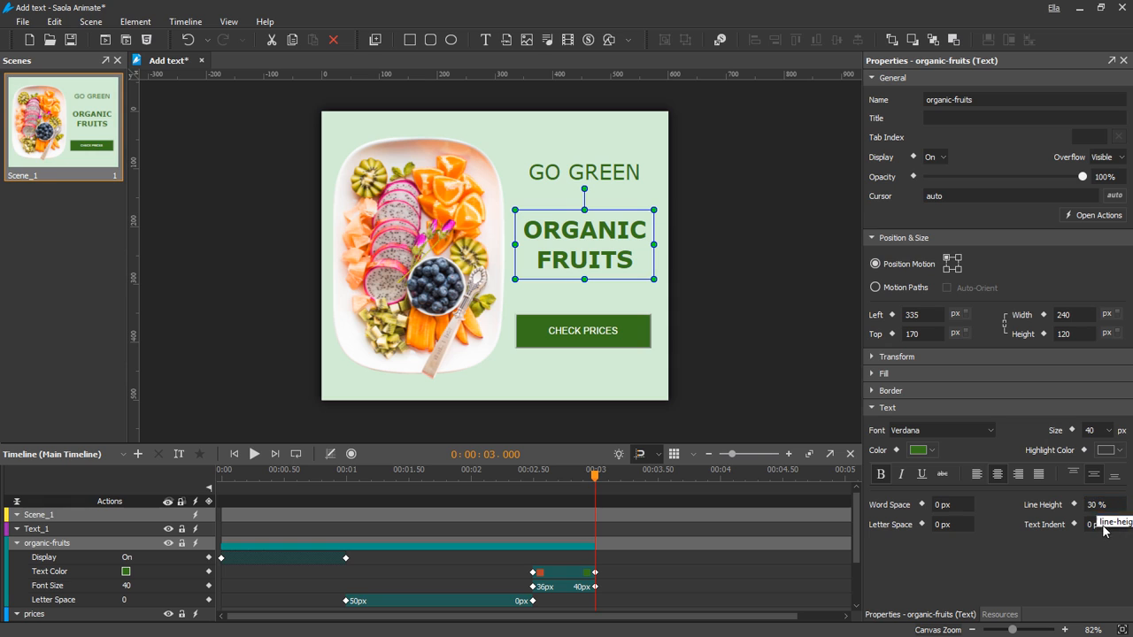
{"action": "mouse_move", "coordinate": [1015, 525]}
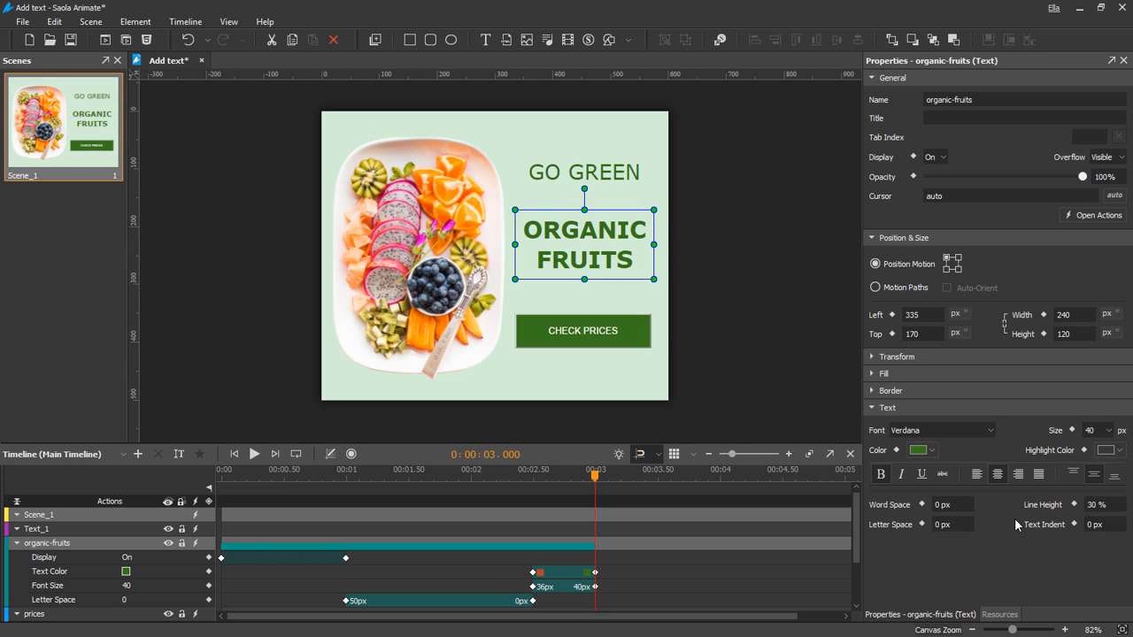
{"action": "mouse_move", "coordinate": [990, 516]}
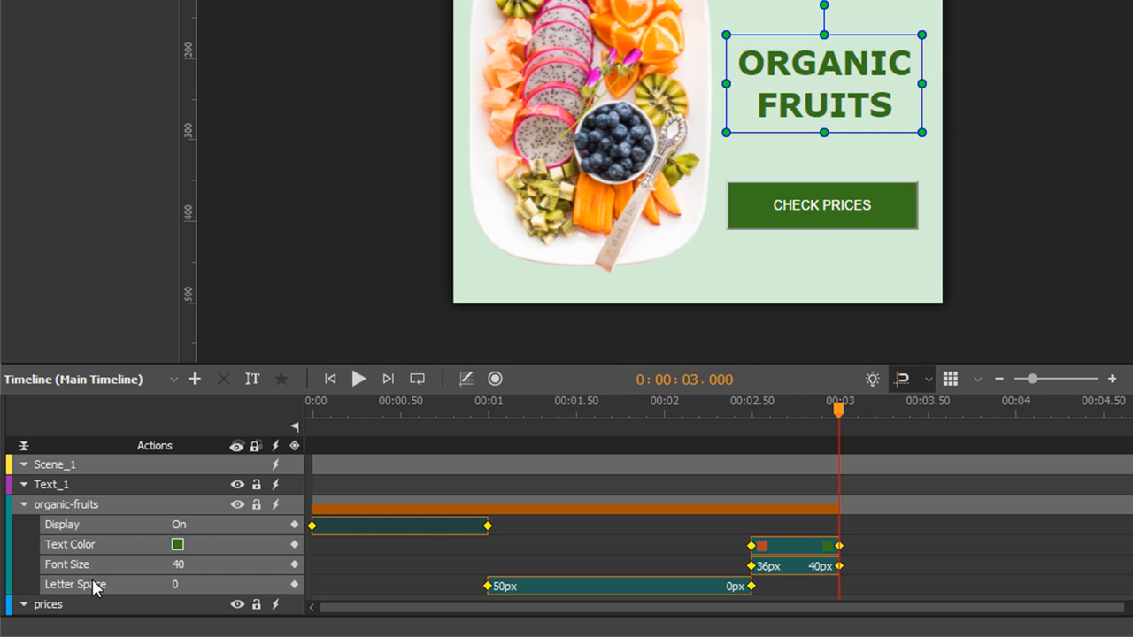
{"action": "mouse_move", "coordinate": [841, 553]}
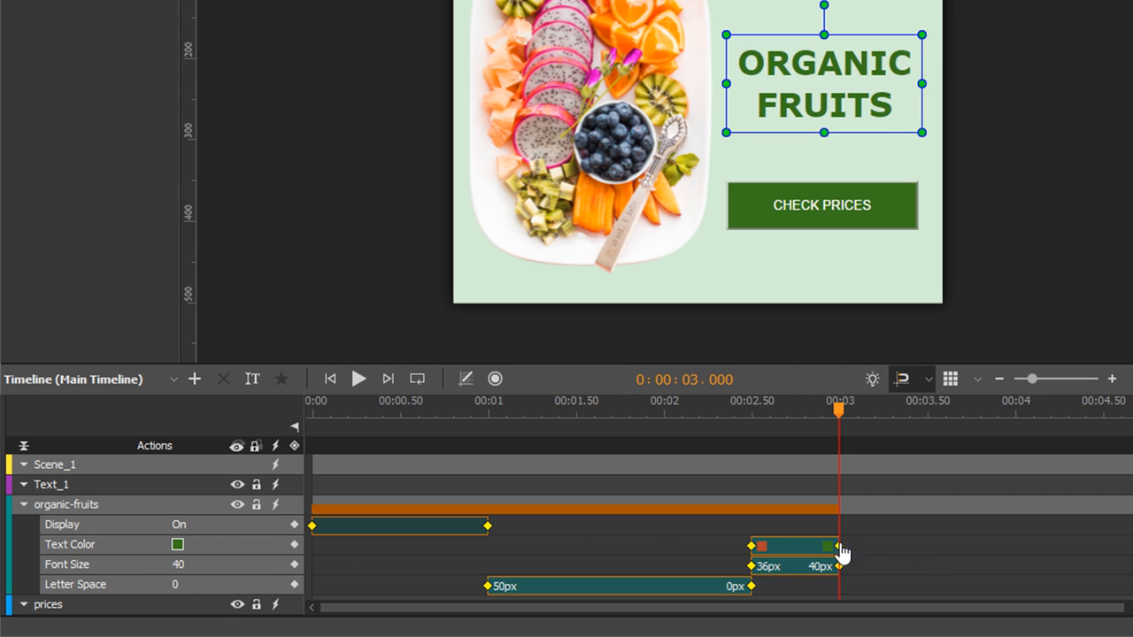
{"action": "mouse_move", "coordinate": [605, 604]}
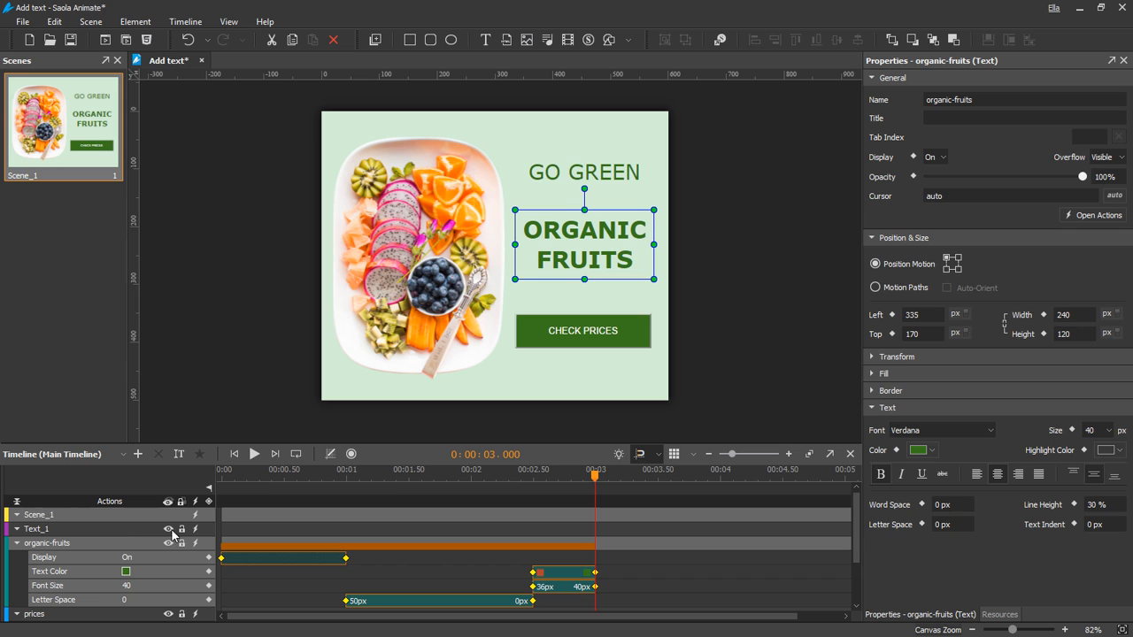
- Play the timeline from 0:00 to watch ORGANIC FRUITS animate in
{"action": "scroll", "scroll_direction": "down", "scroll_amount": 3}
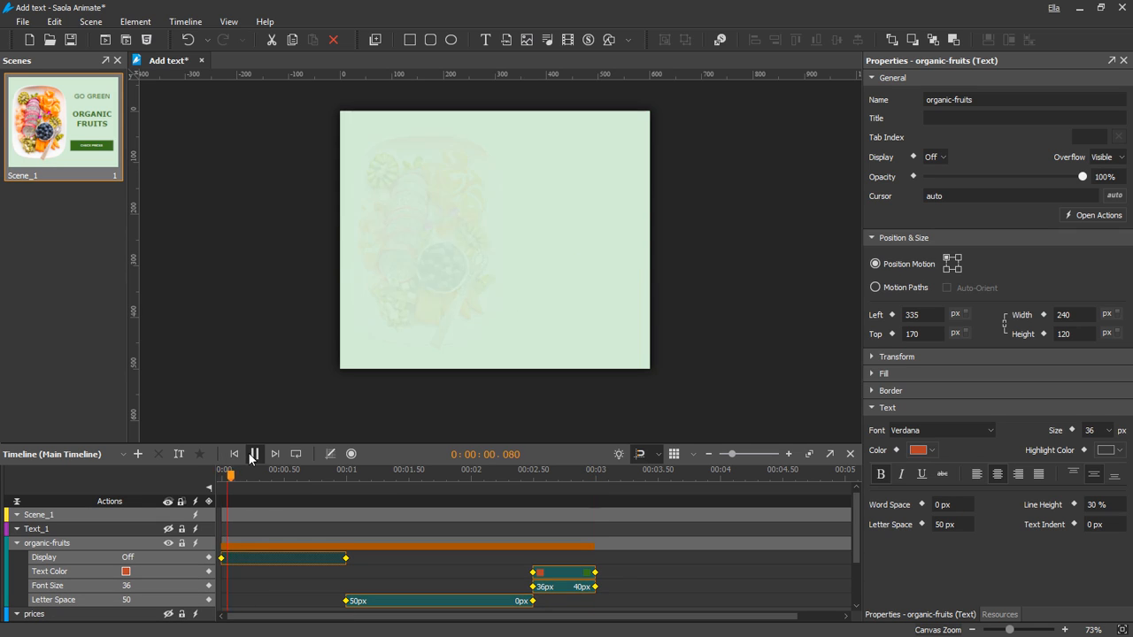
{"action": "left_click", "coordinate": [254, 454]}
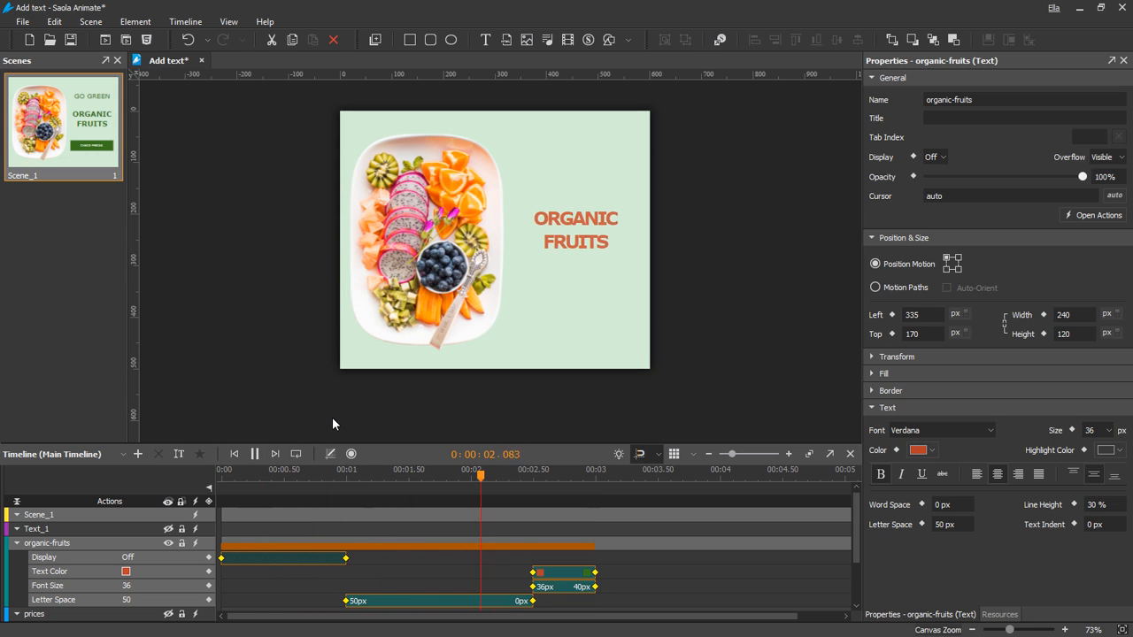